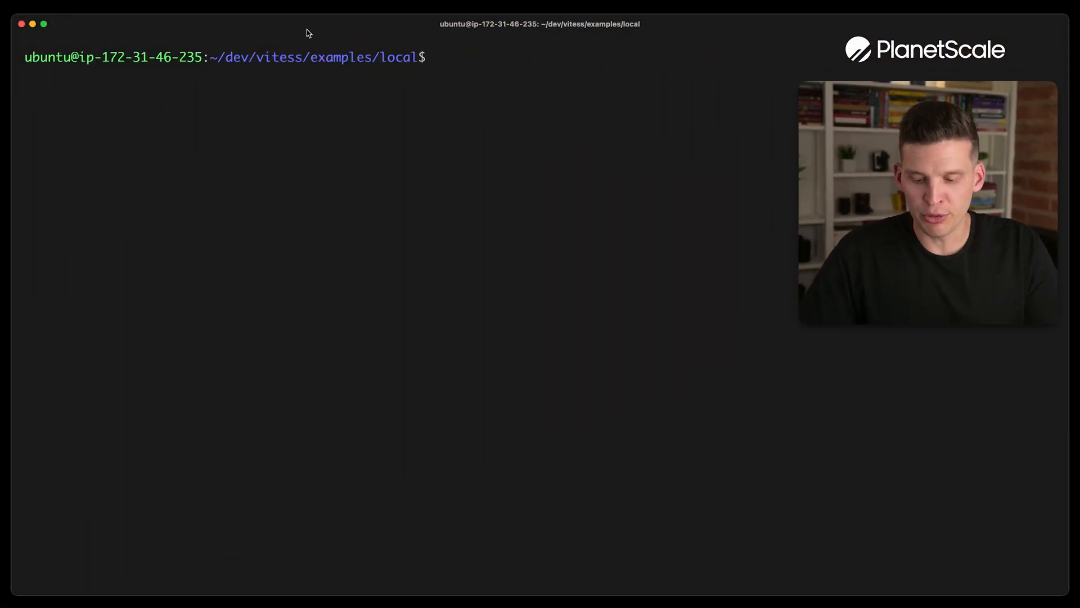
# Step: Move into ../operator/ and paste the Docker apt repository and install commands
pyautogui.write('cd ../operator/')
pyautogui.write('ls')
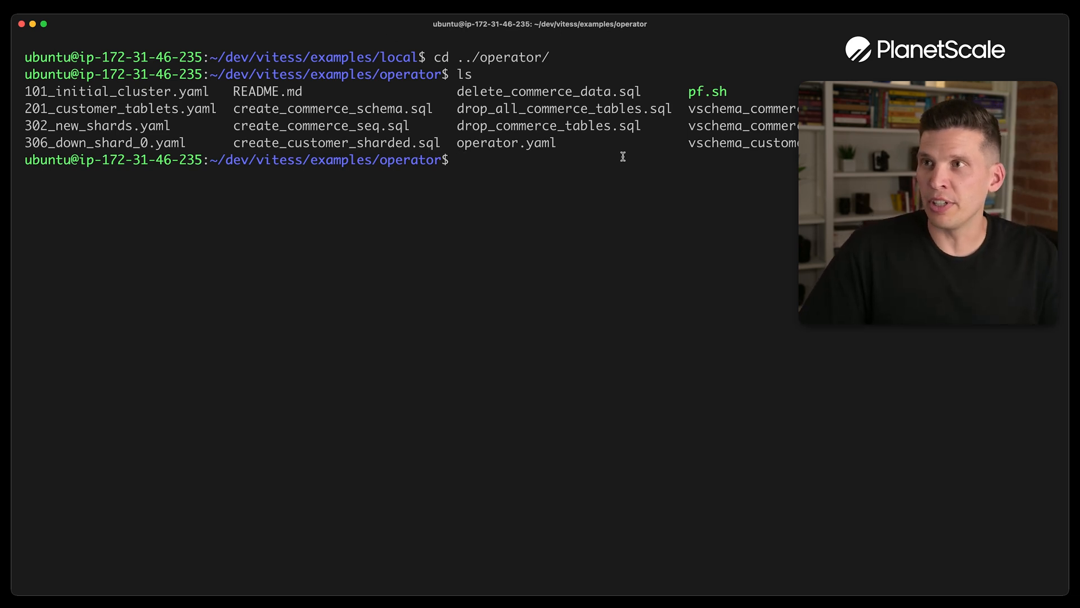
pyautogui.doubleClick(506, 143)
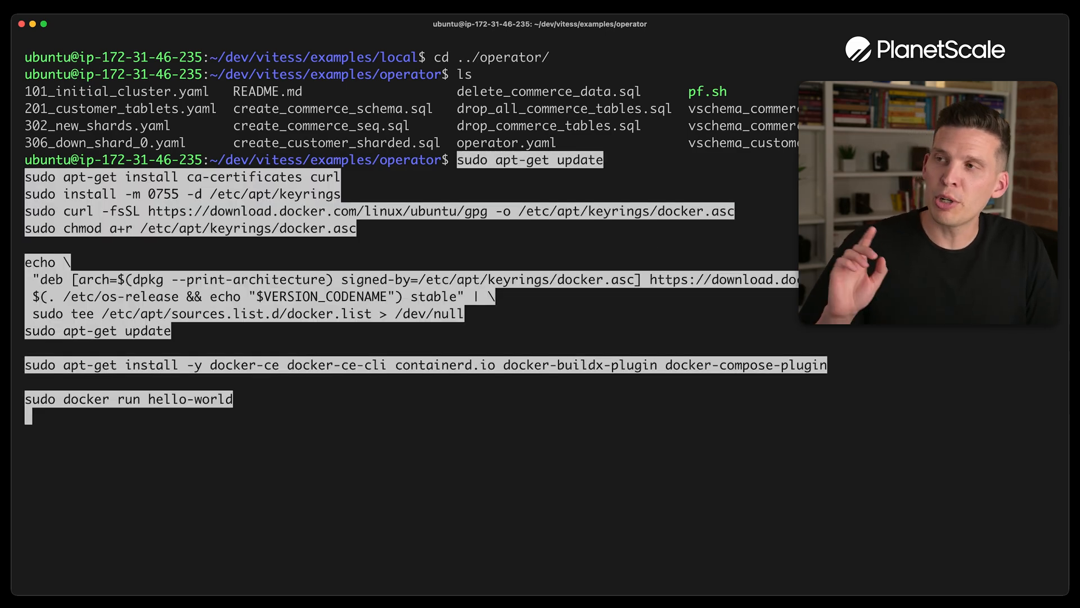
# Step: Run the Docker apt-get install and verify it with the hello-world container greeting
pyautogui.press('Return')
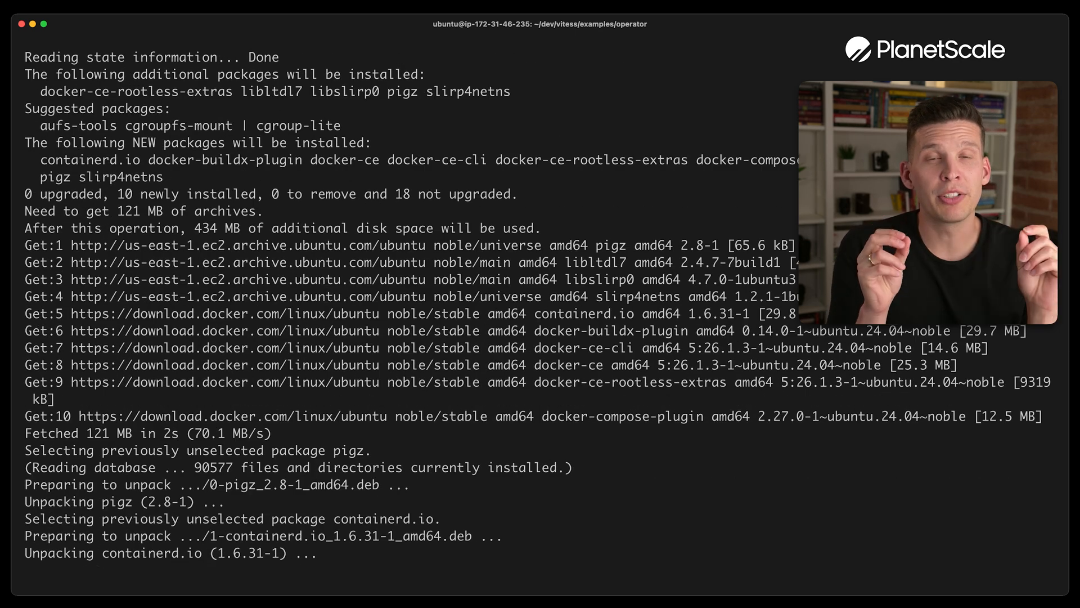
pyautogui.scroll(-3)
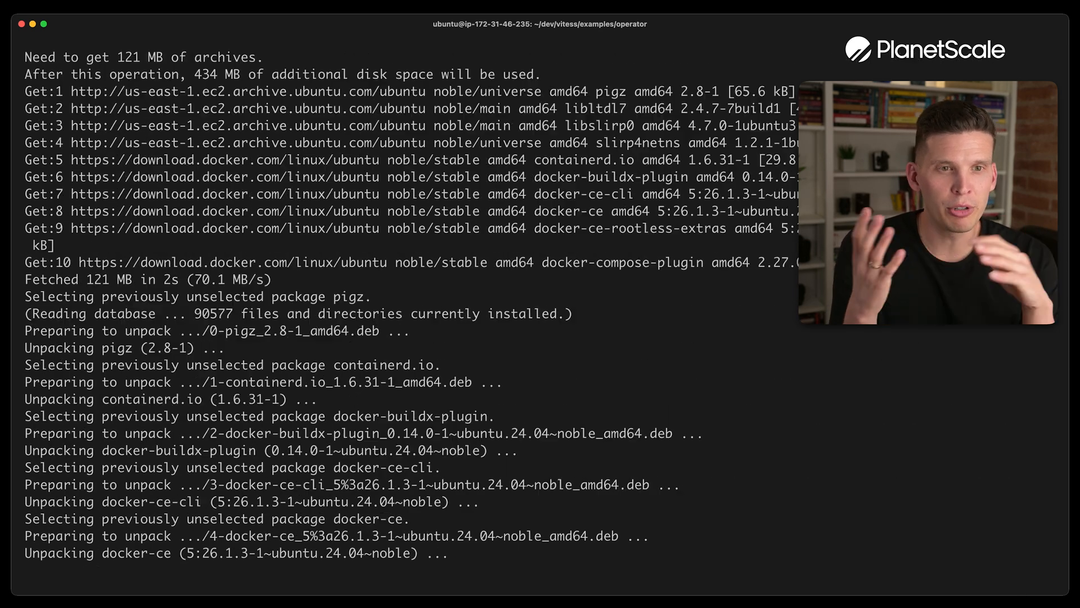
pyautogui.scroll(-3)
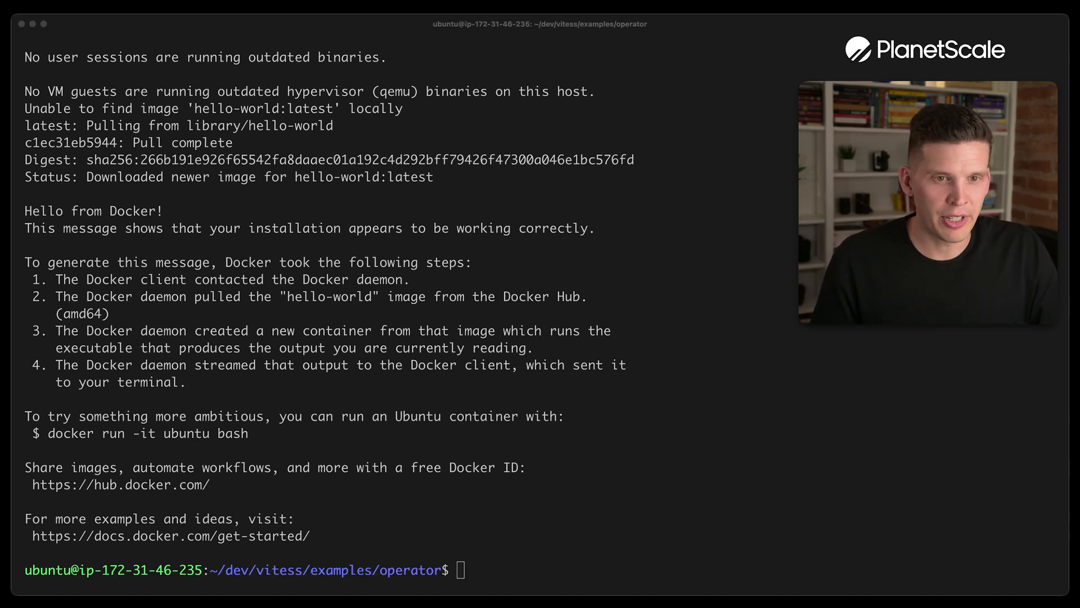
# Step: Install kubectl and minikube via curl, add ubuntu to the docker group, and re-enter dev/vitess/examples/operator/
pyautogui.write('curl -LO "https://dl.k8s.io/release/$(curl -L -s https://dl.k8s.io/release/stable.txt)/bin/linux/amd64/kubectl"')
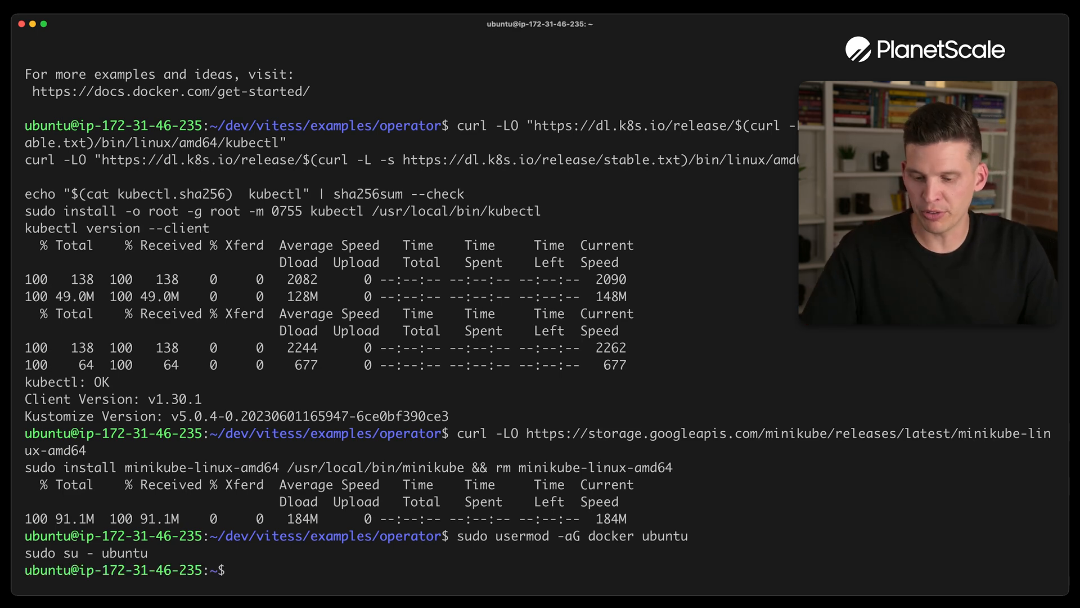
pyautogui.write('cd dev/vitess/examples/operator/')
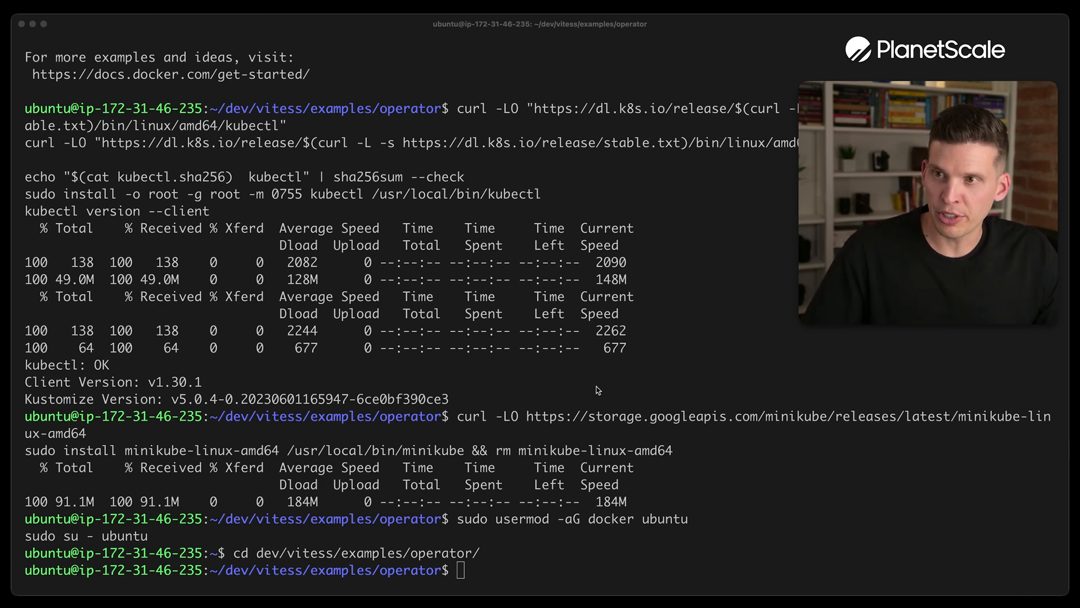
# Step: Start minikube with Kubernetes v1.28.5, 4 CPUs, 8000 MB memory, 10g disk, and apply operator.yaml
pyautogui.write('minikube start --kubernetes-version=v1.28.5 --cpus=4 --memory=8000 --disk-size=10g')
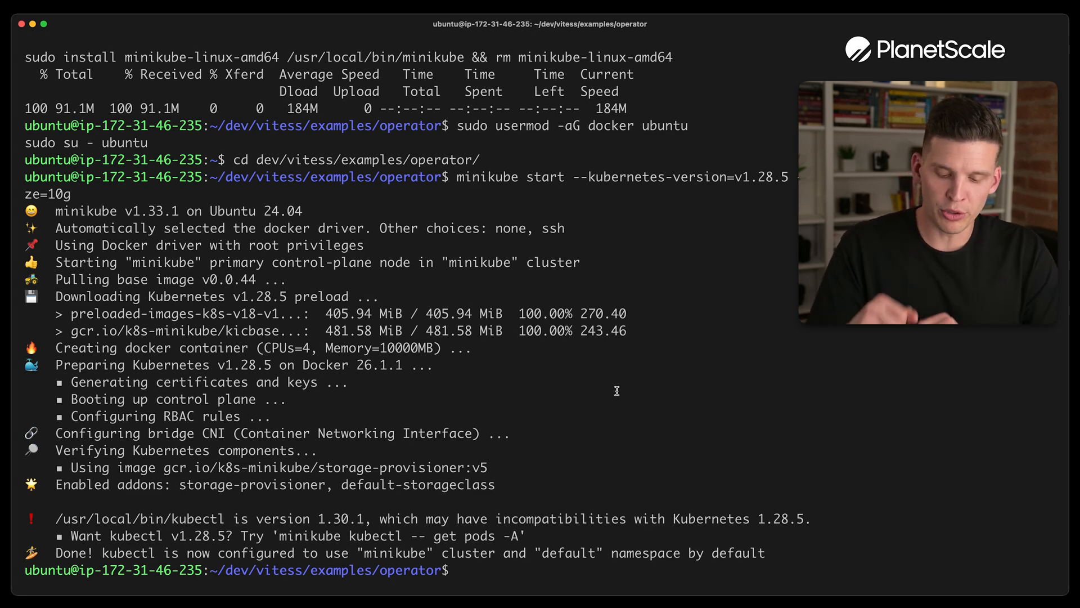
pyautogui.write('kubectl apply -f operator.yaml')
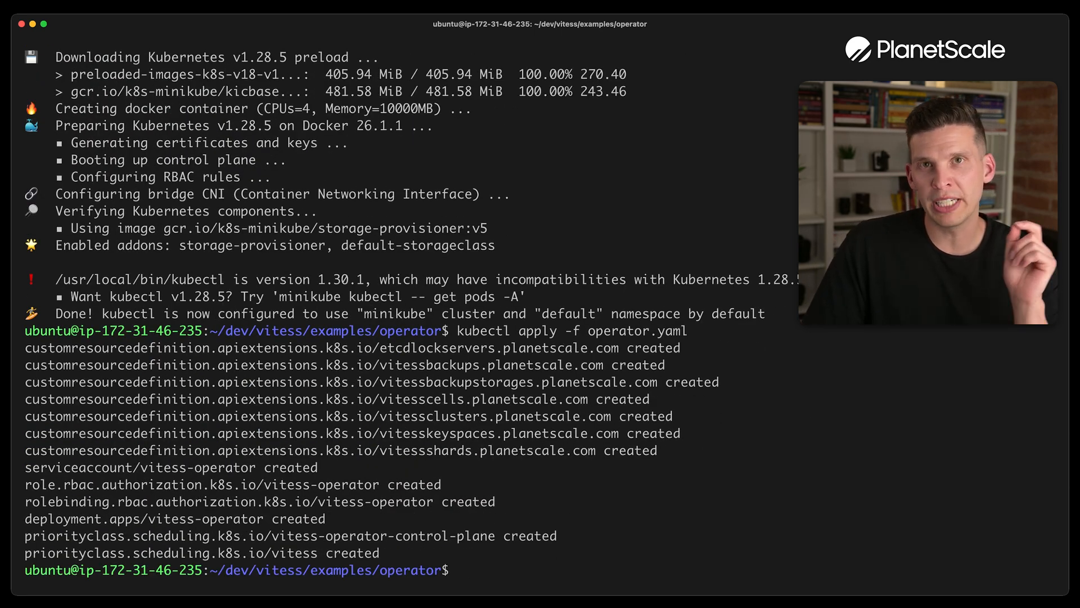
# Step: List all cluster resources with kubectl get all, showing the vitess-operator pod Running
pyautogui.write('kubectl get')
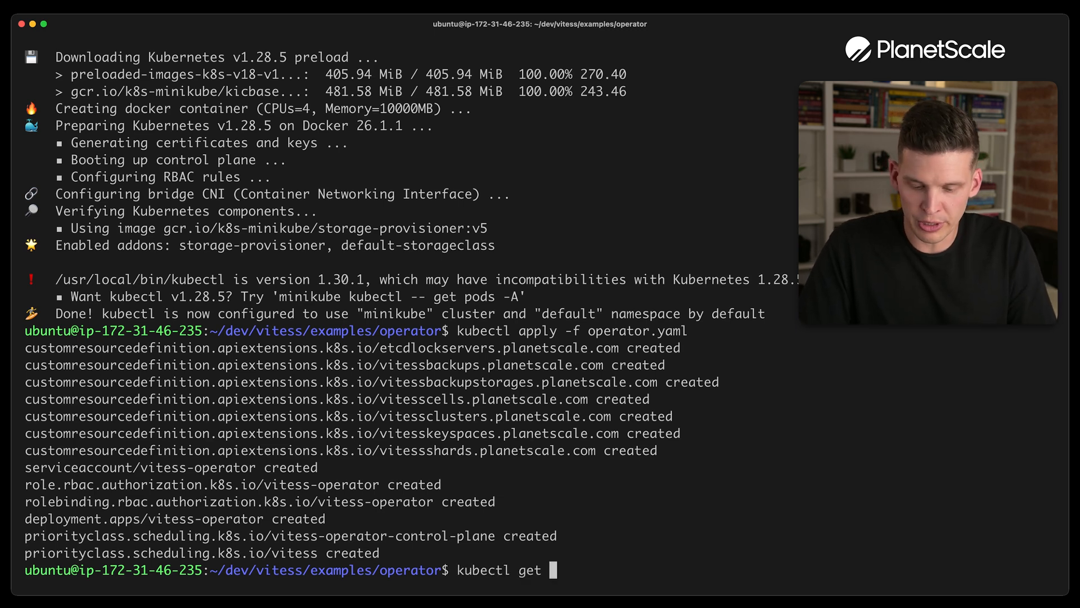
pyautogui.write('all')
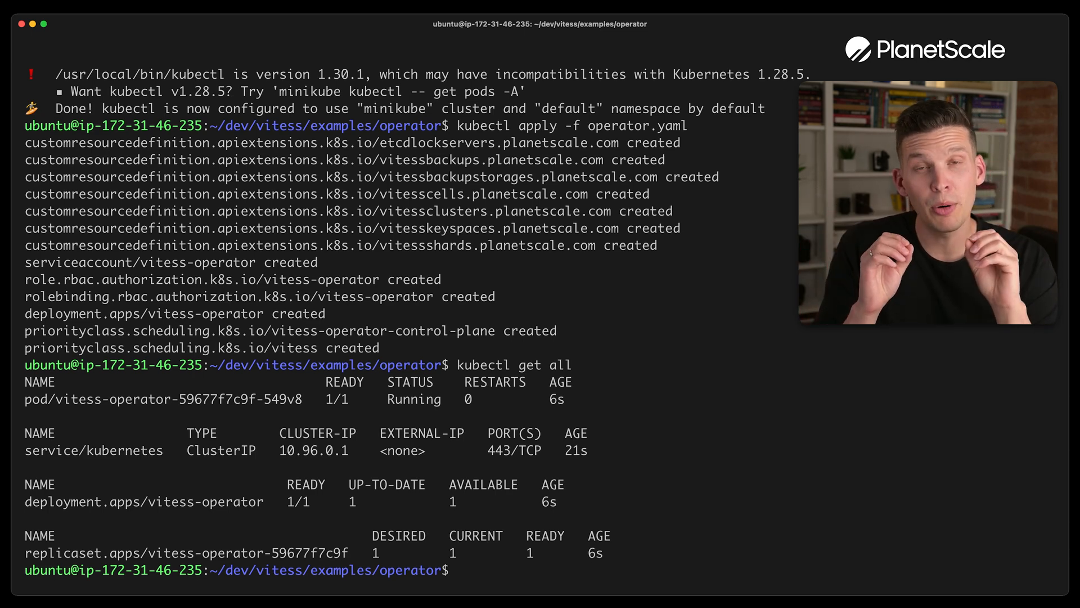
pyautogui.write('k')
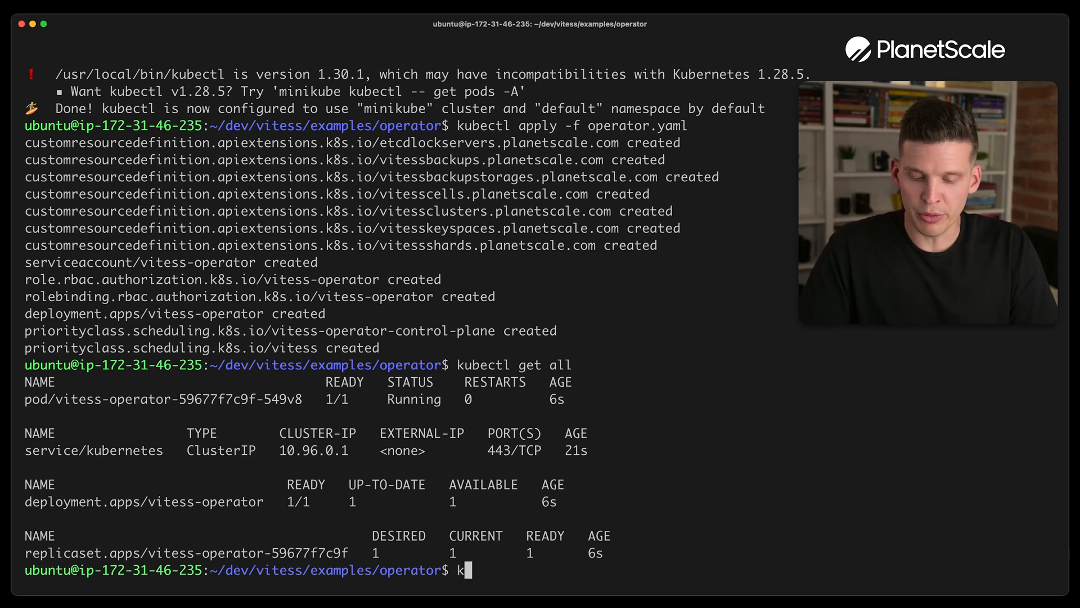
pyautogui.write('ubectl apply -f')
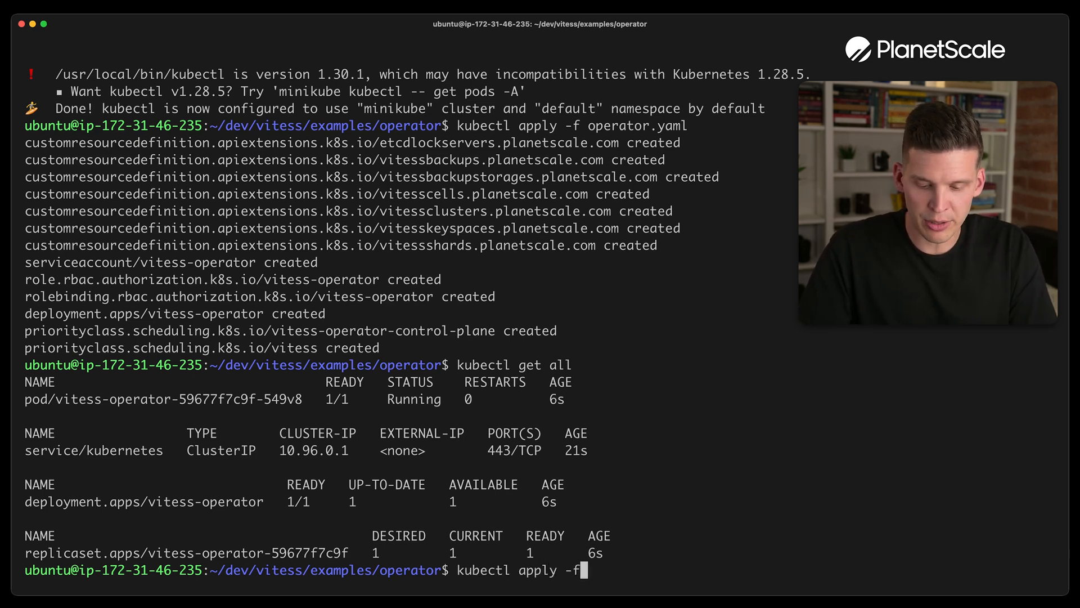
# Step: Apply 101_initial_cluster.yaml and list the new Vitess pods with kubectl get pods
pyautogui.write('101_initial_cluster.yaml')
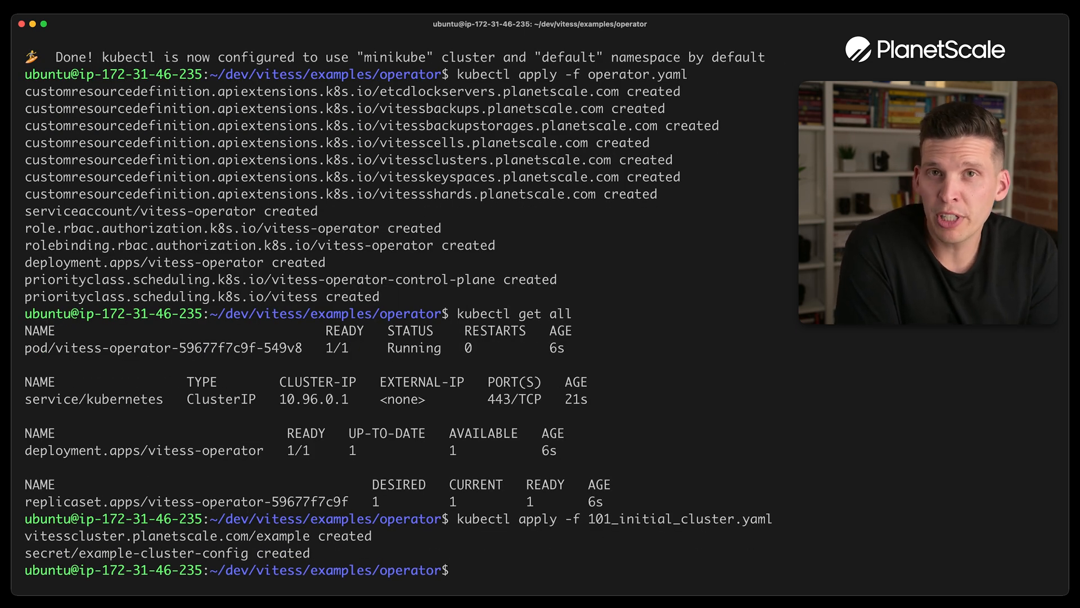
pyautogui.write('kubectl apply -f 101_initial_cluster.yaml')
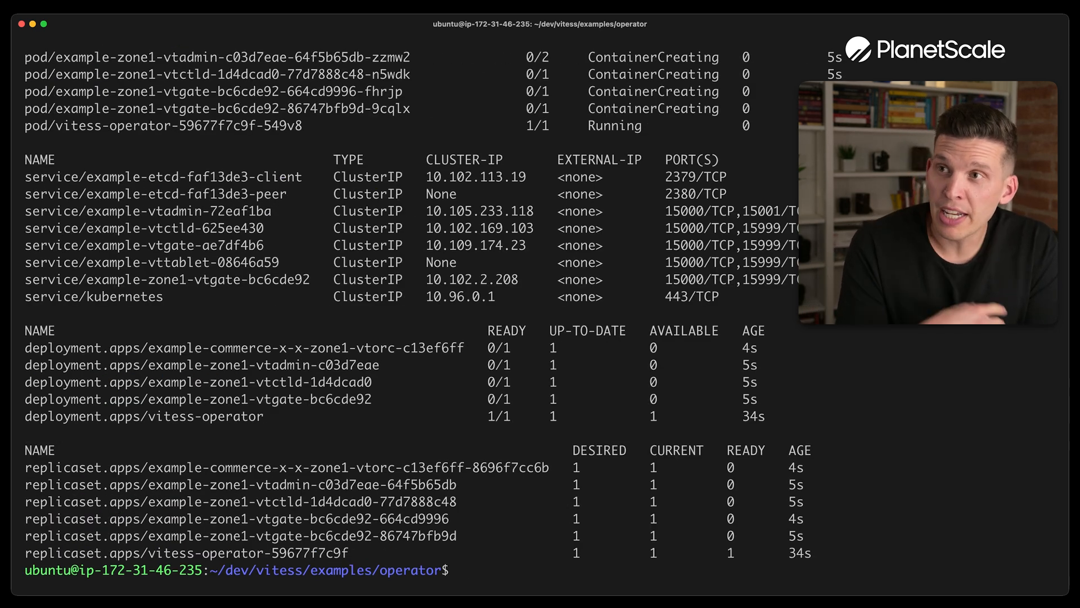
pyautogui.write('kubectl get')
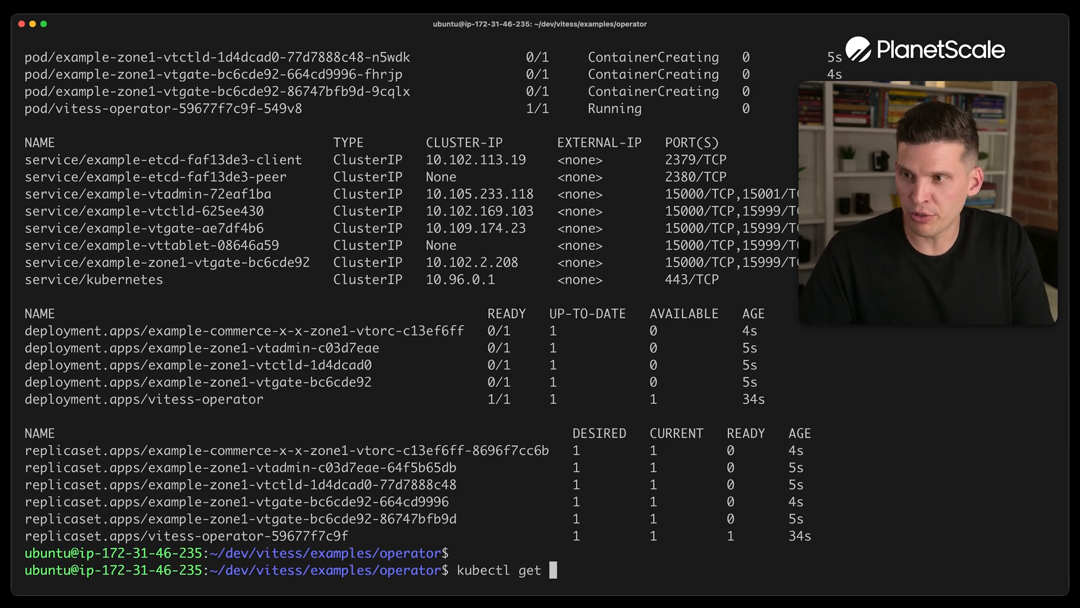
pyautogui.write('pods')
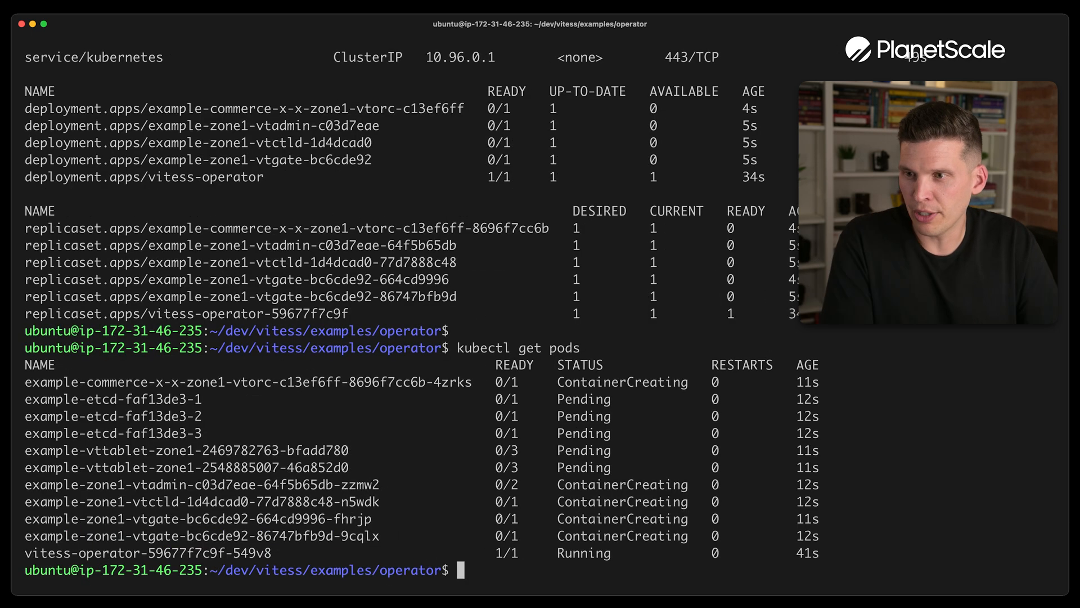
pyautogui.moveTo(607, 408)
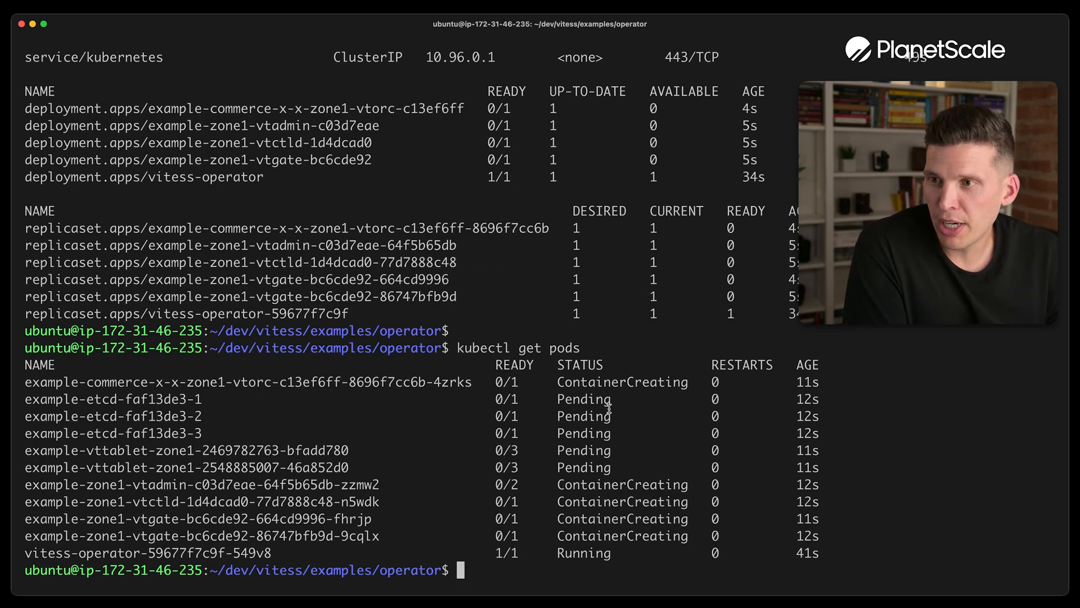
pyautogui.doubleClick(621, 483)
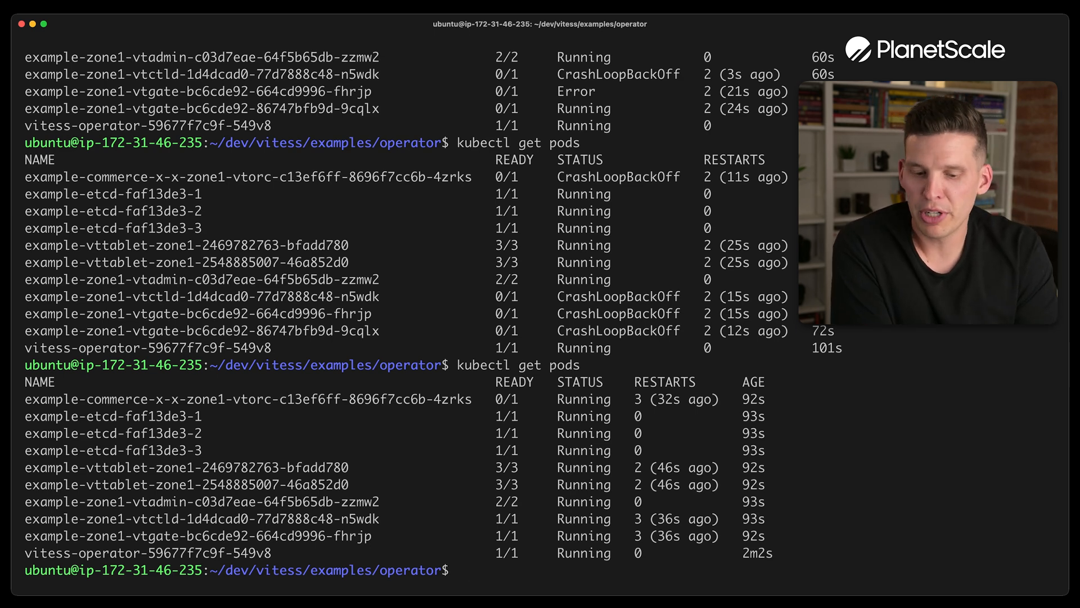
# Step: Recheck the Vitess pods until all are Running, then begin listing all resources
pyautogui.write('kubectl get al')
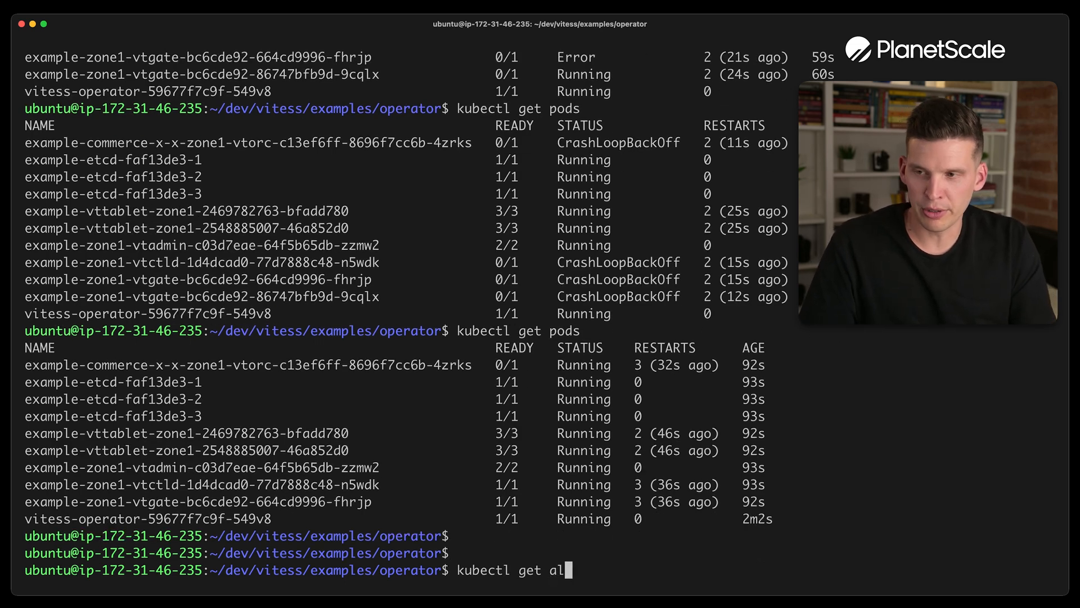